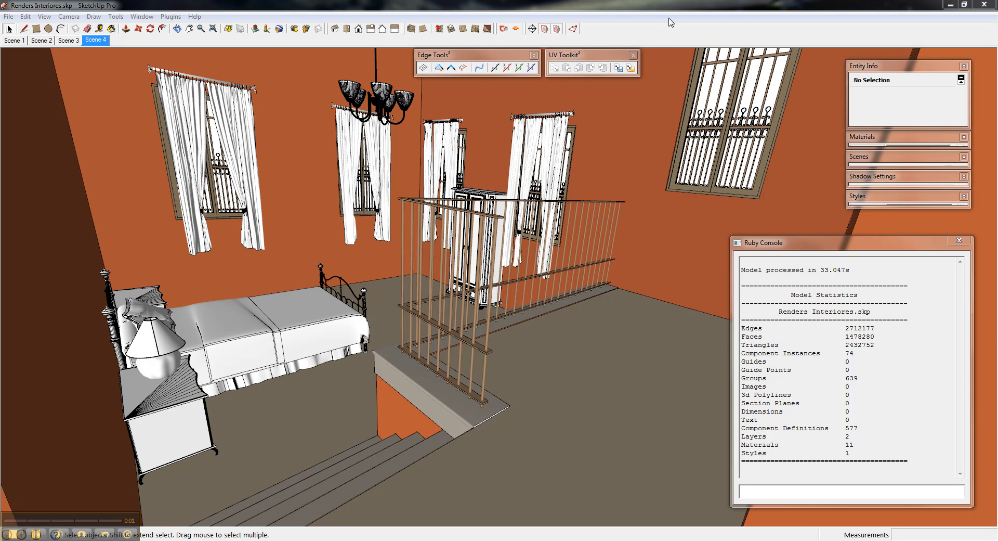
mouse_move(464, 14)
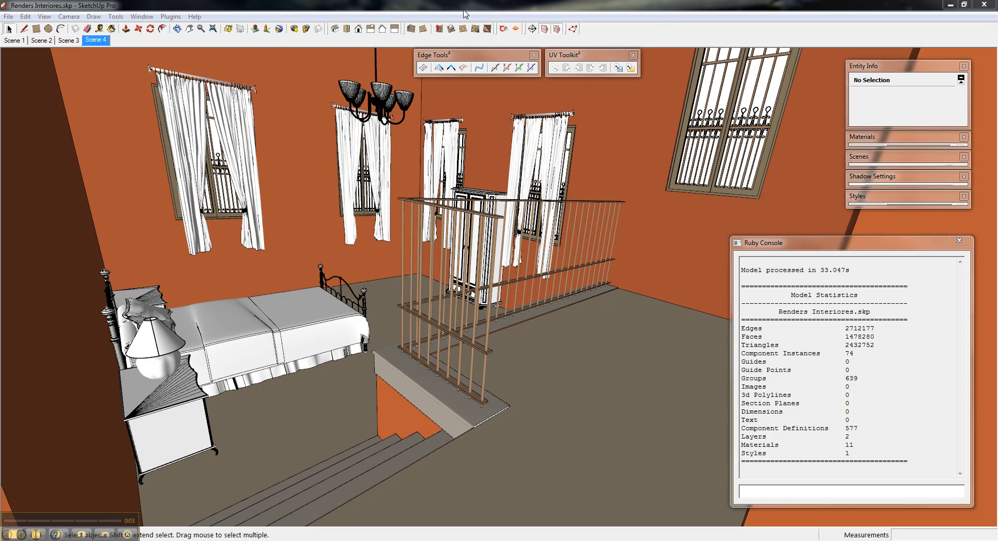
- Show the Plugins menu listing the installed extensions, including CleanUp³
left_click(170, 16)
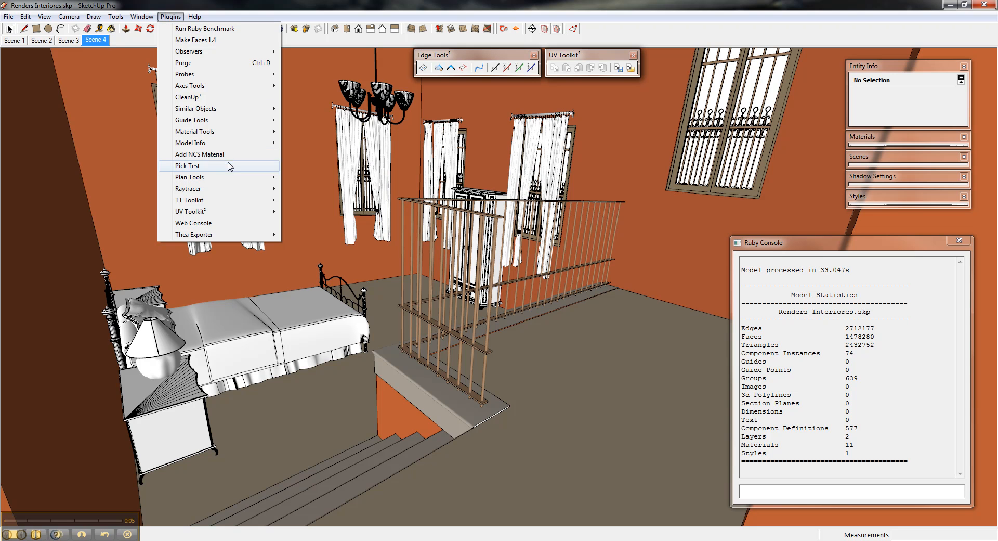
mouse_move(209, 102)
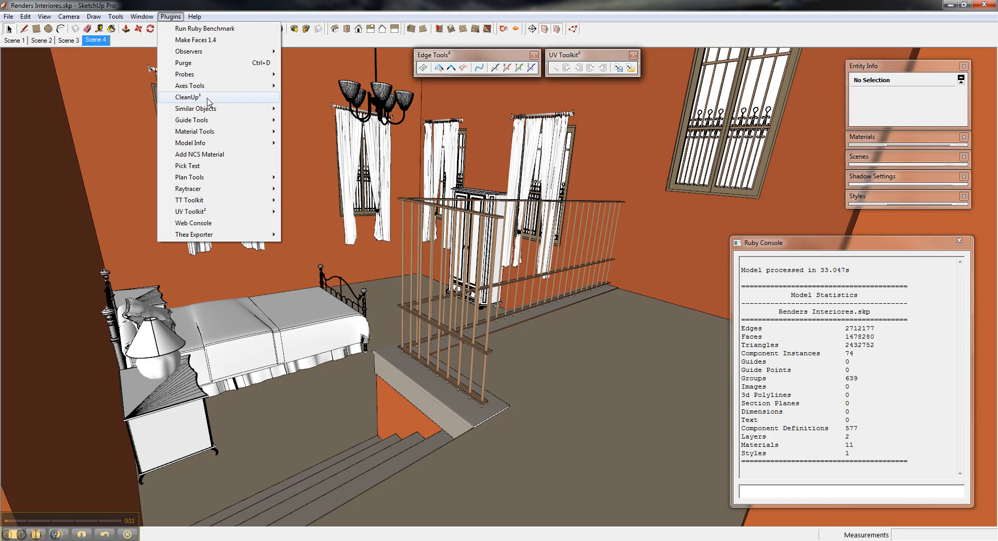
mouse_move(264, 104)
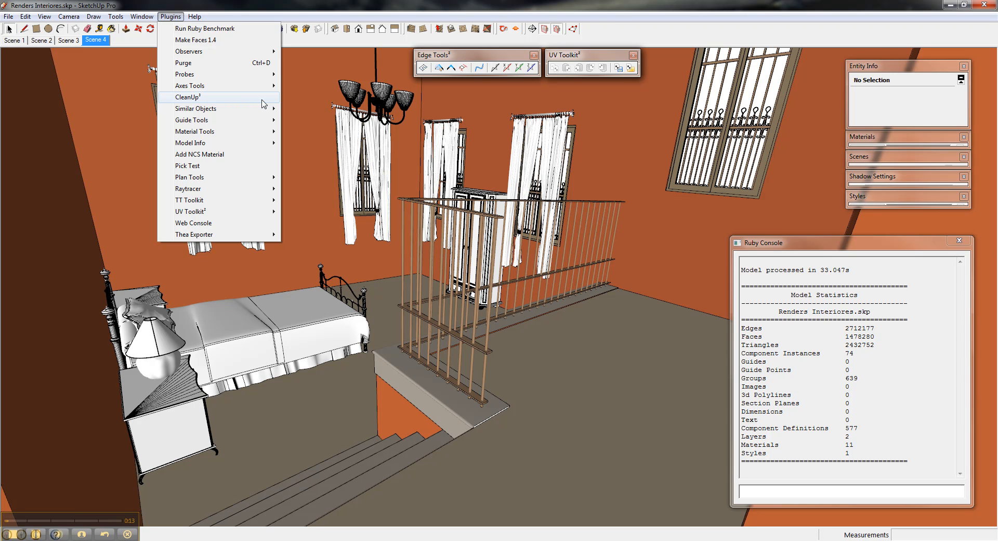
mouse_move(237, 102)
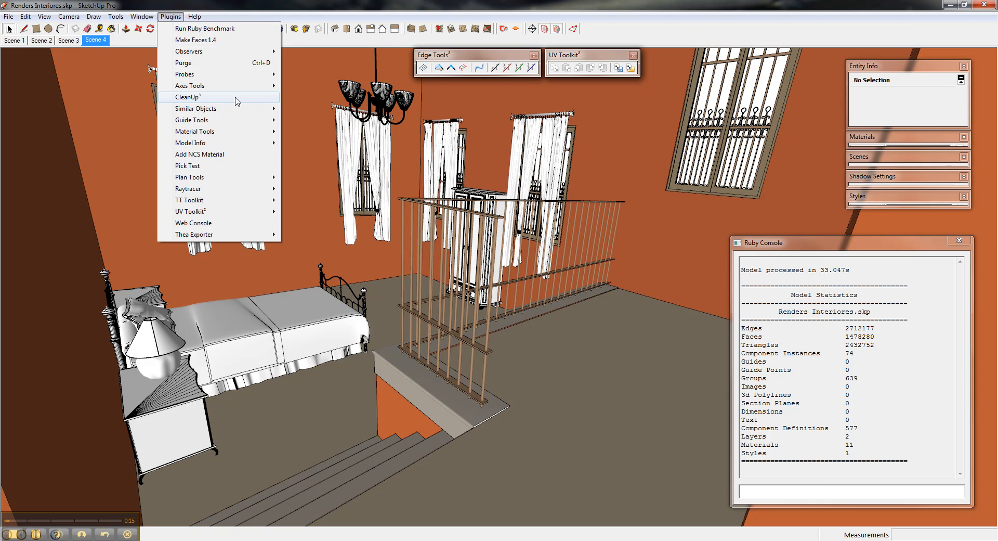
- Launch CleanUp³ and inspect the Faces count in the Ruby Console statistics
left_click(186, 96)
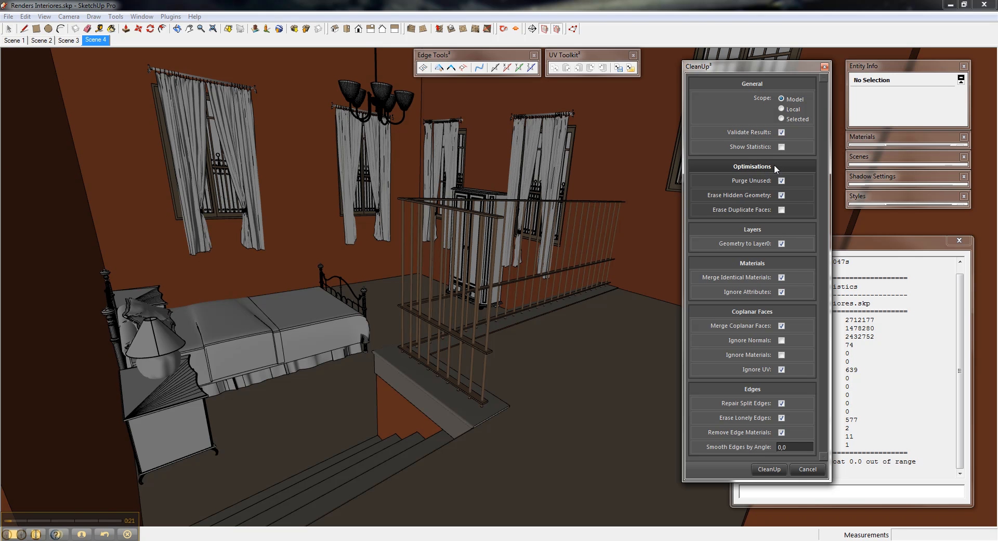
mouse_move(869, 250)
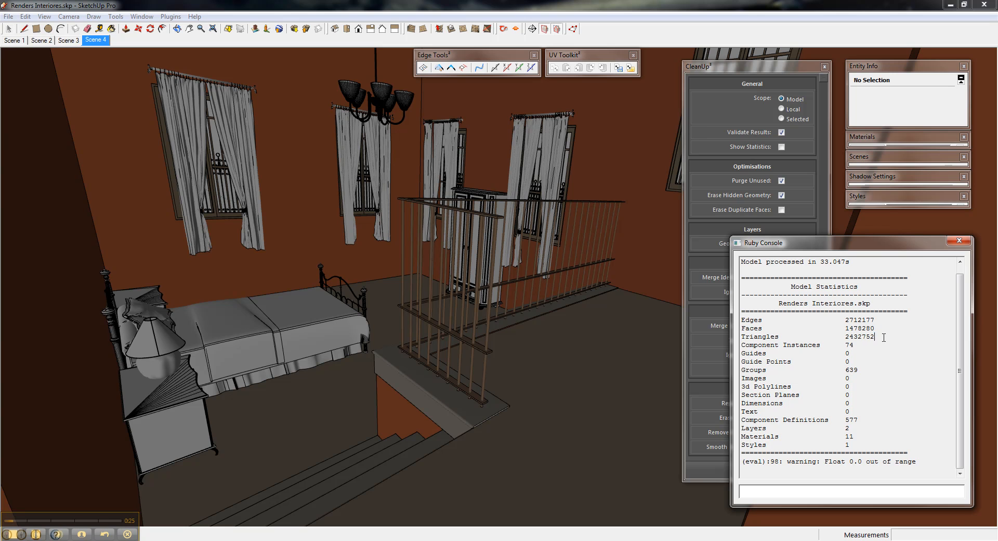
double_click(809, 327)
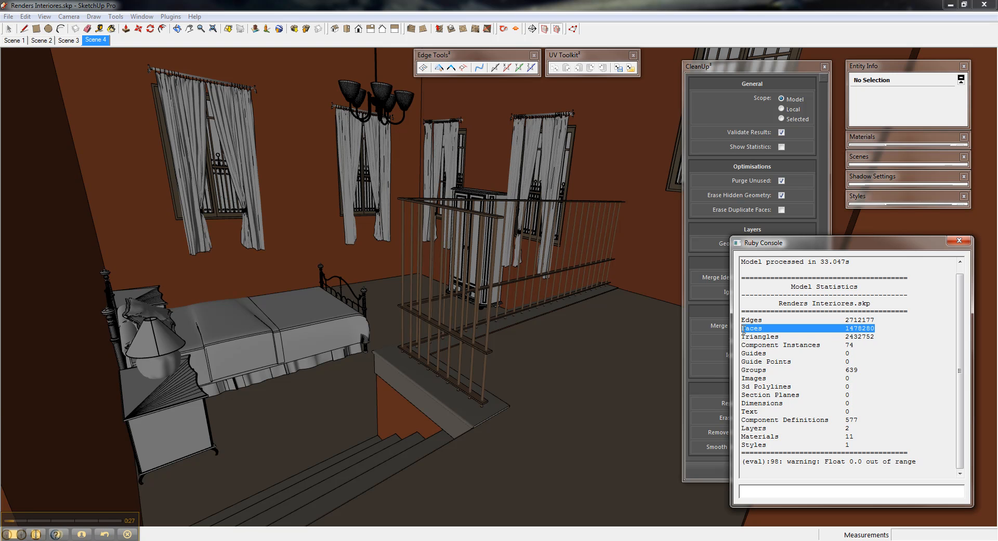
left_click(885, 336)
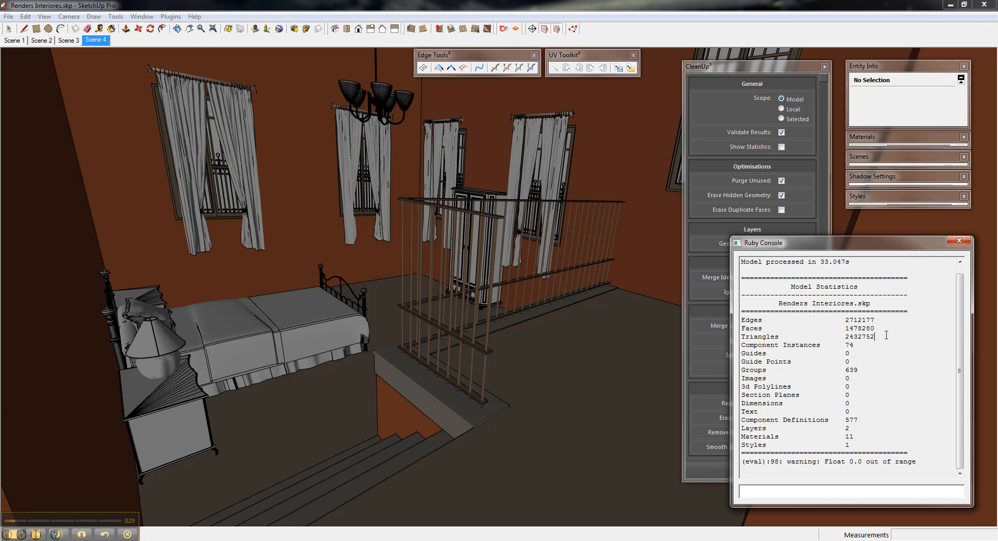
double_click(858, 328)
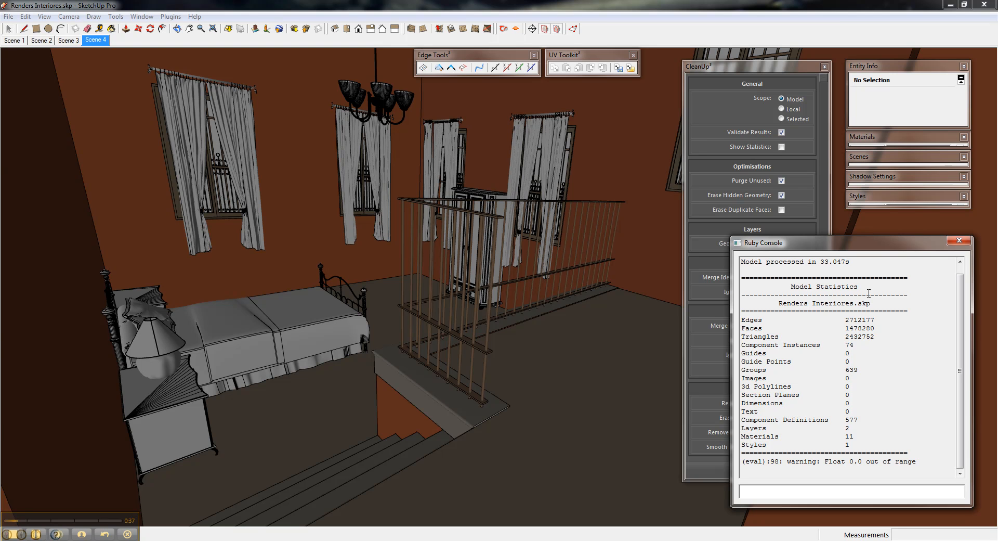
- Bring the CleanUp³ window forward, keeping whole-model scope and Validate Results checked
left_click(738, 66)
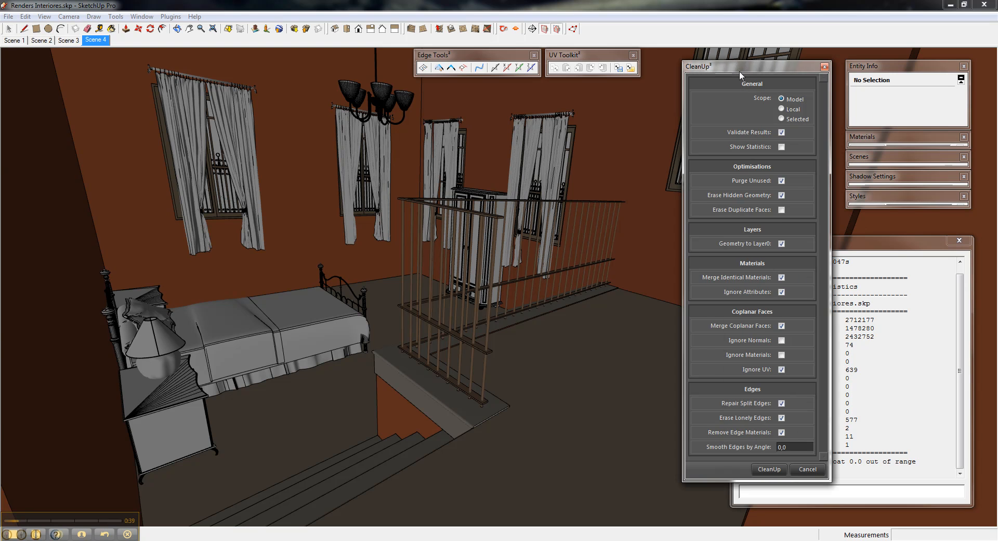
mouse_move(731, 84)
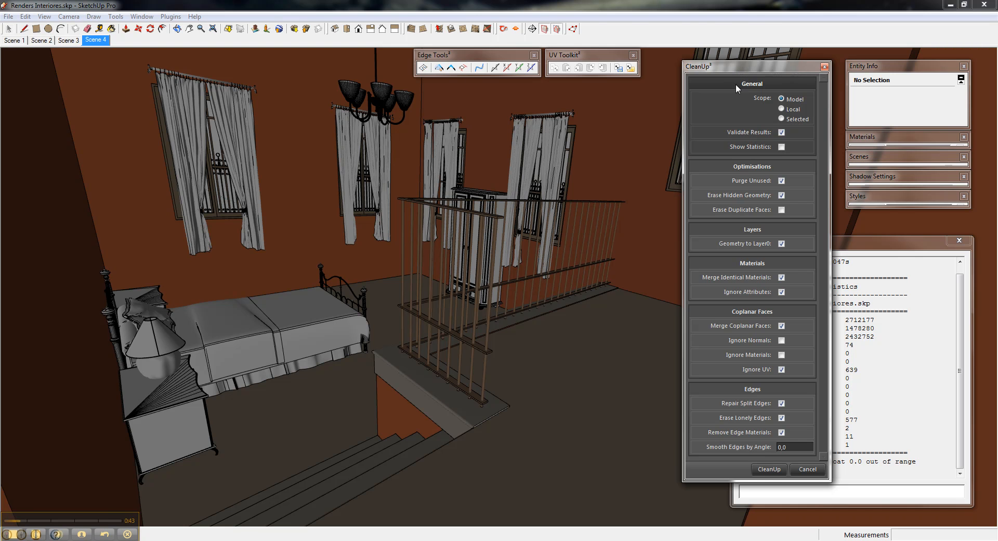
left_click(794, 447)
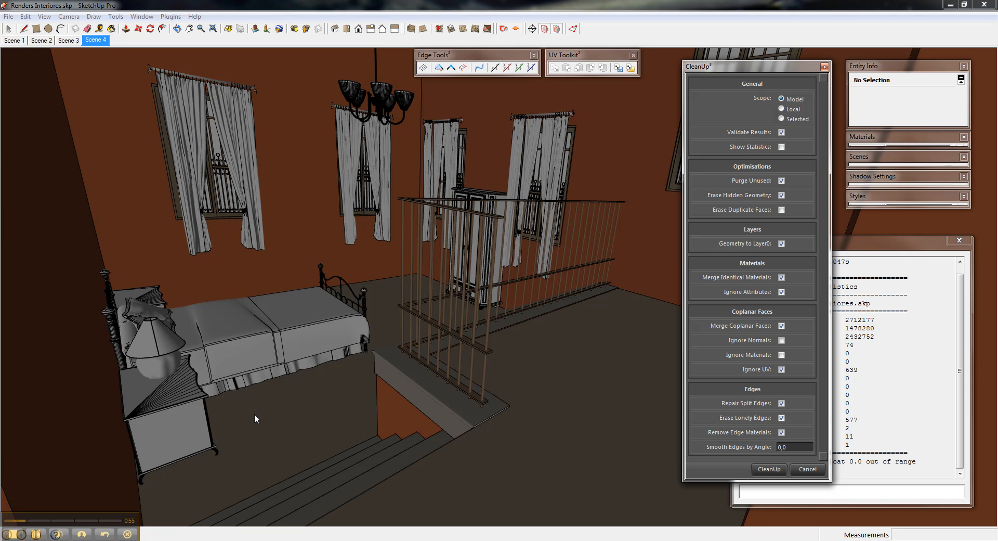
mouse_move(160, 537)
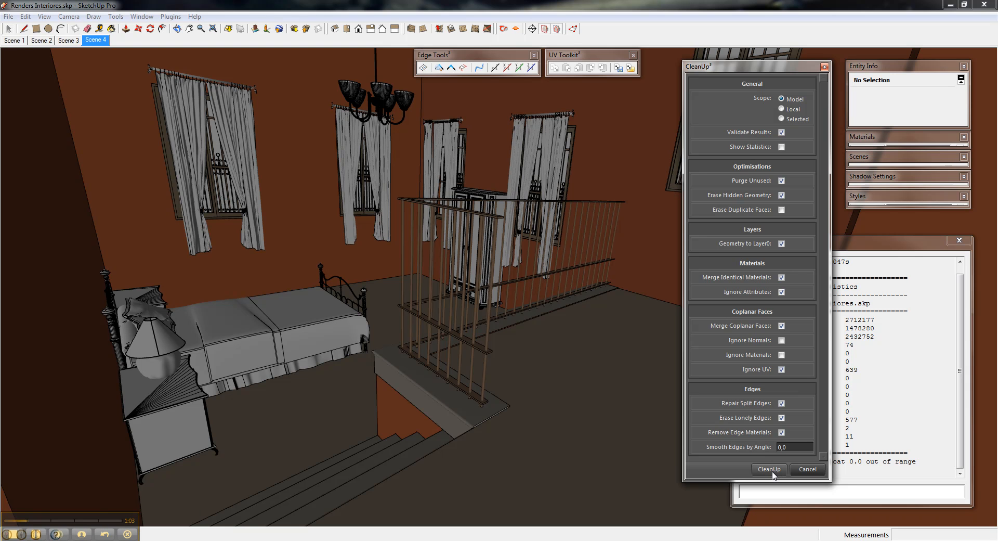
- Run CleanUp on the whole model and wait through the merging-materials stage
left_click(768, 470)
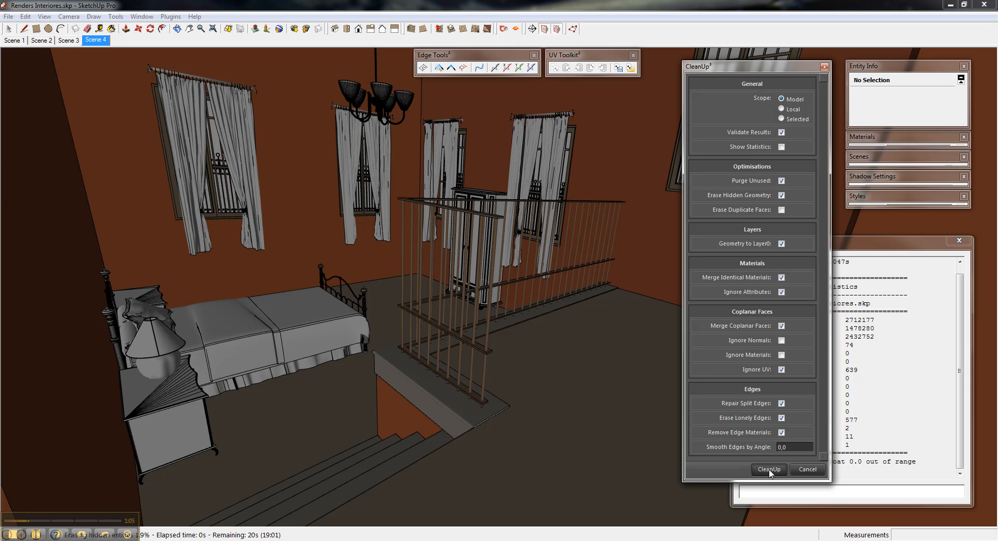
left_click(768, 469)
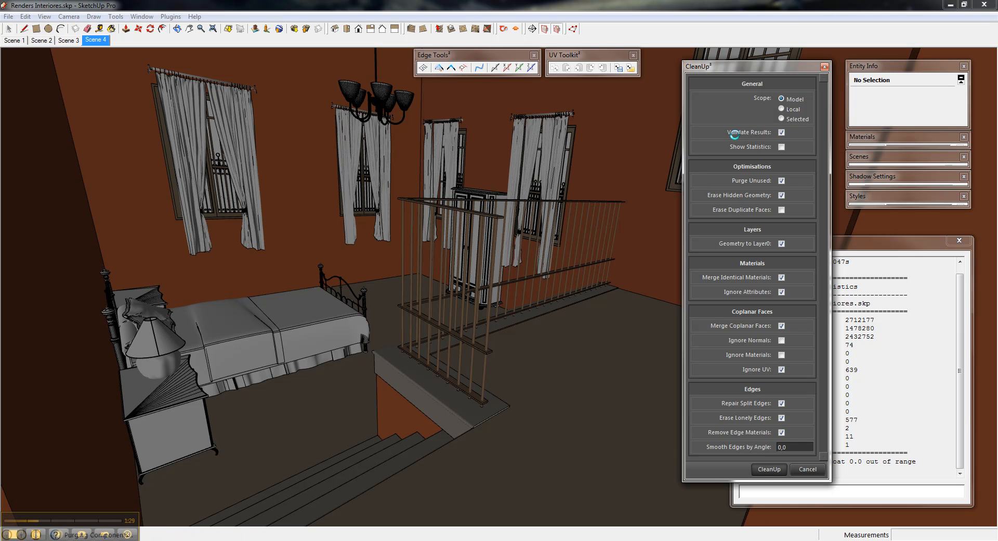
left_click(768, 469)
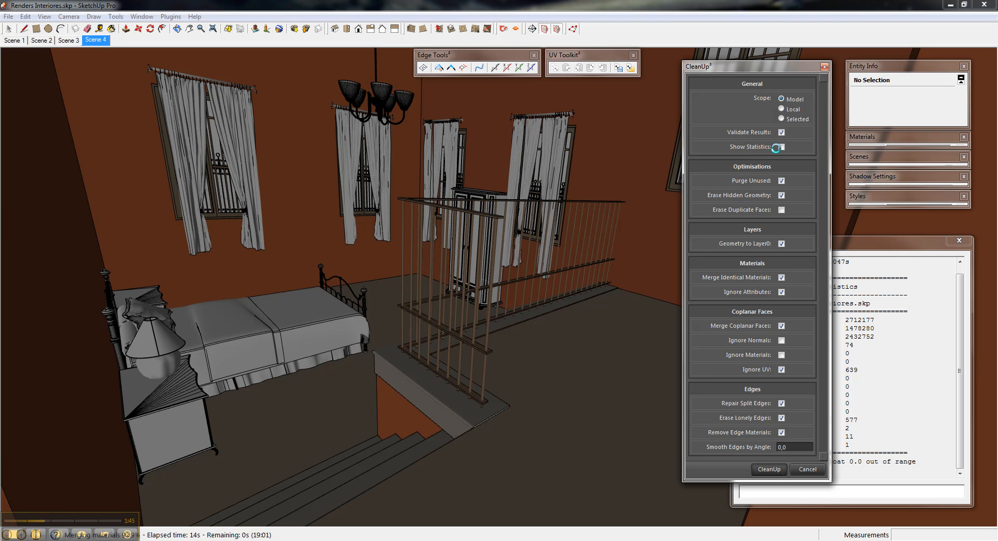
- Wait while CleanUp merges coplanar faces and removes lonely edges
left_click(782, 148)
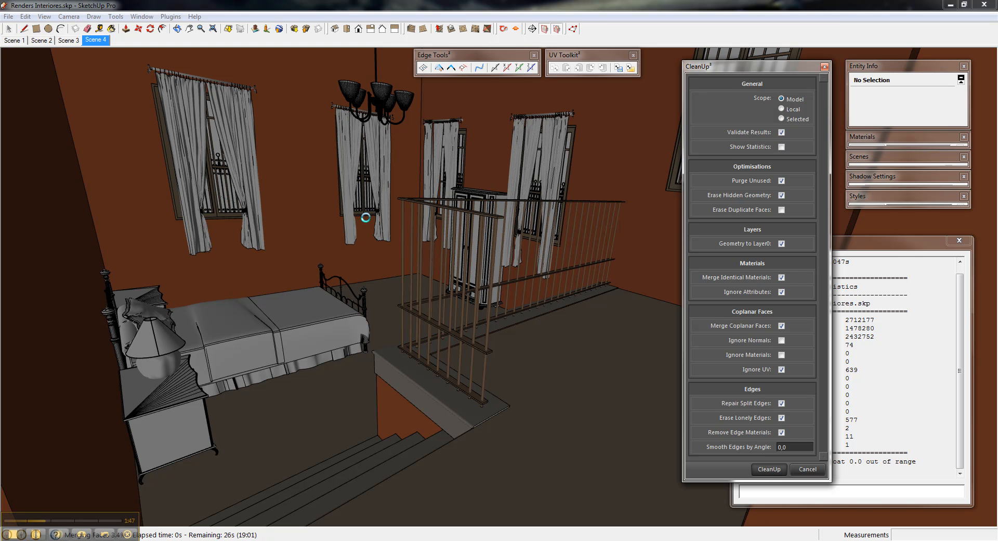
mouse_move(558, 253)
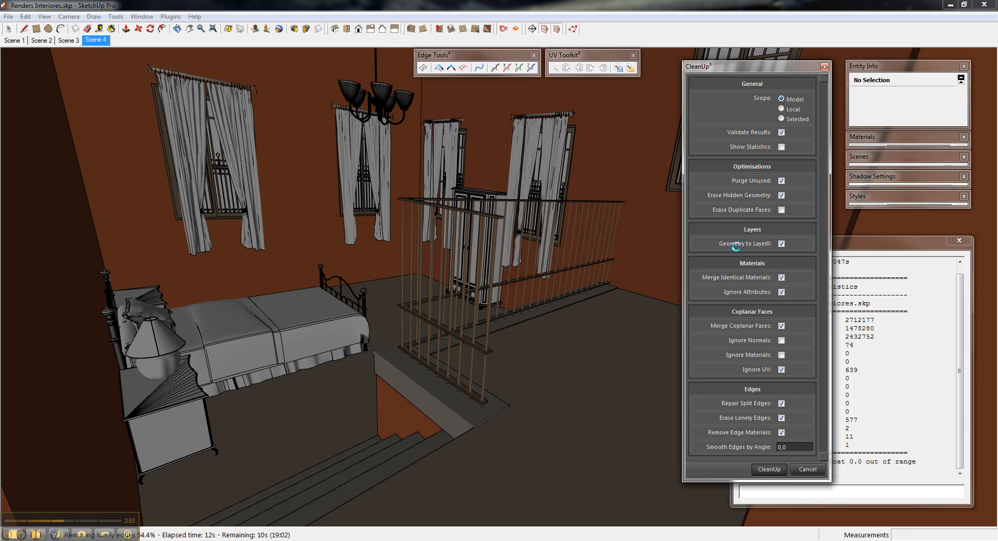
mouse_move(767, 249)
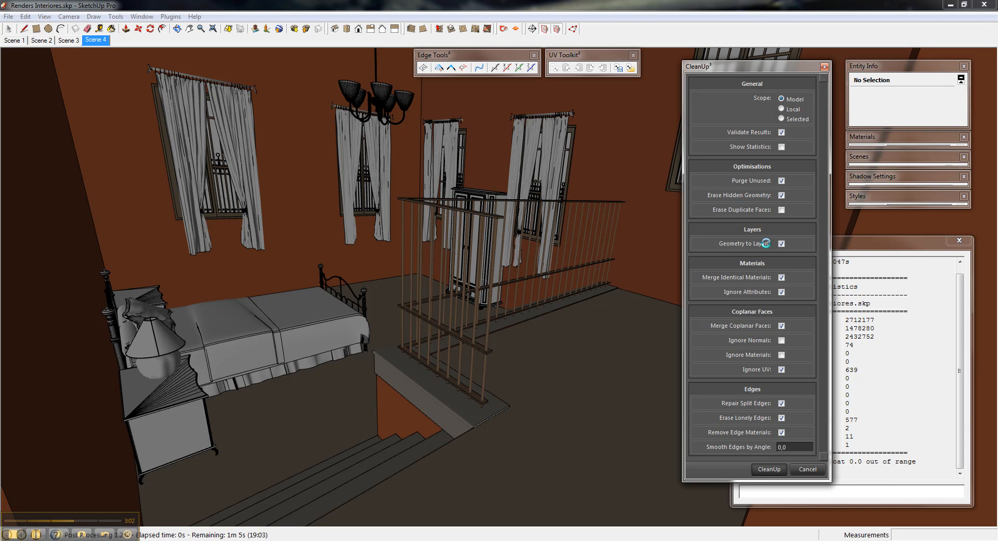
mouse_move(718, 277)
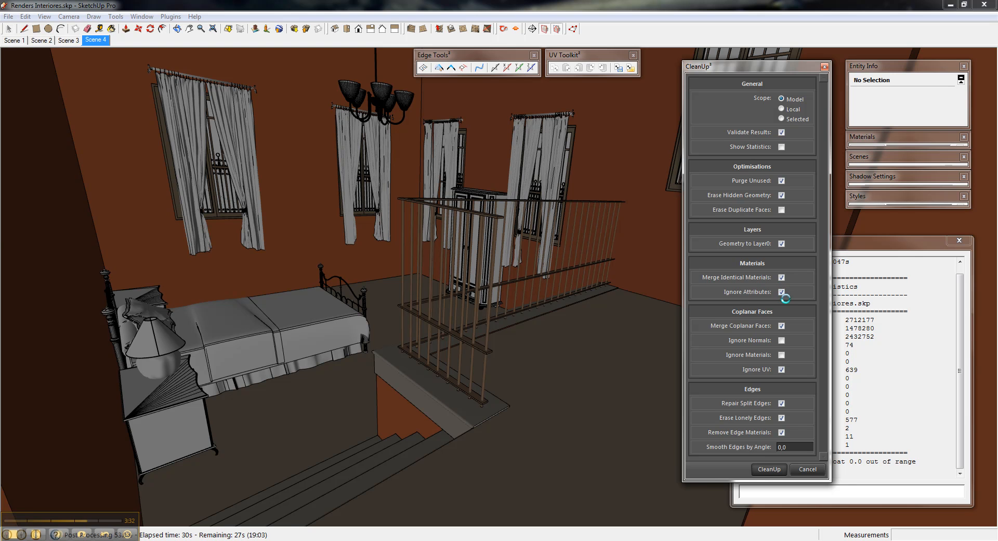
mouse_move(752, 294)
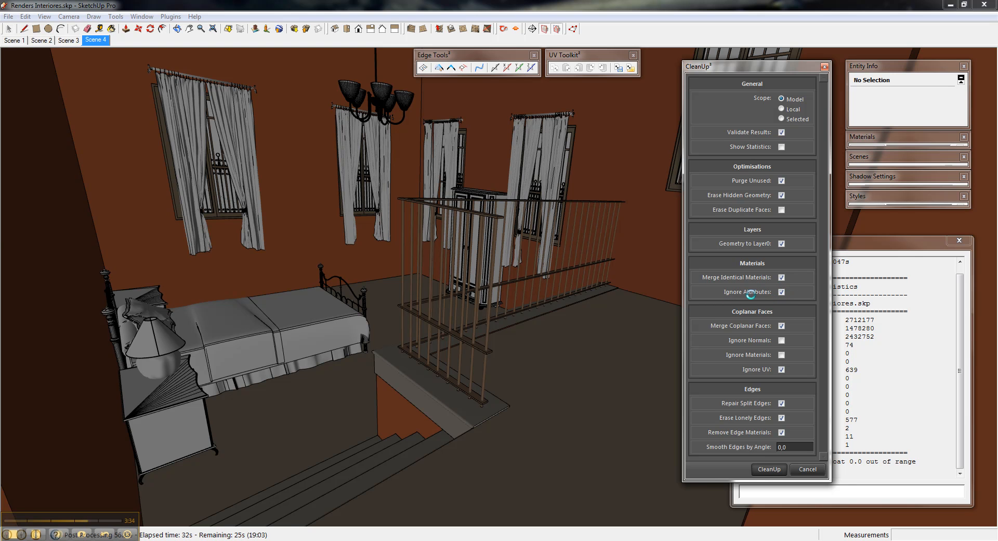
mouse_move(811, 295)
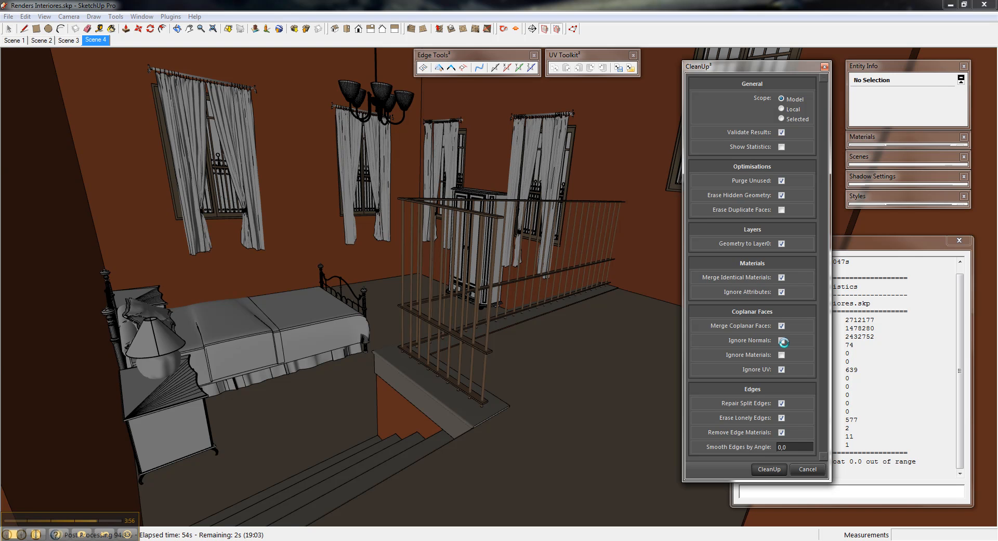
- Let post-processing finish, yielding 1,533,567 edges and 69,710 faces reduced
left_click(768, 469)
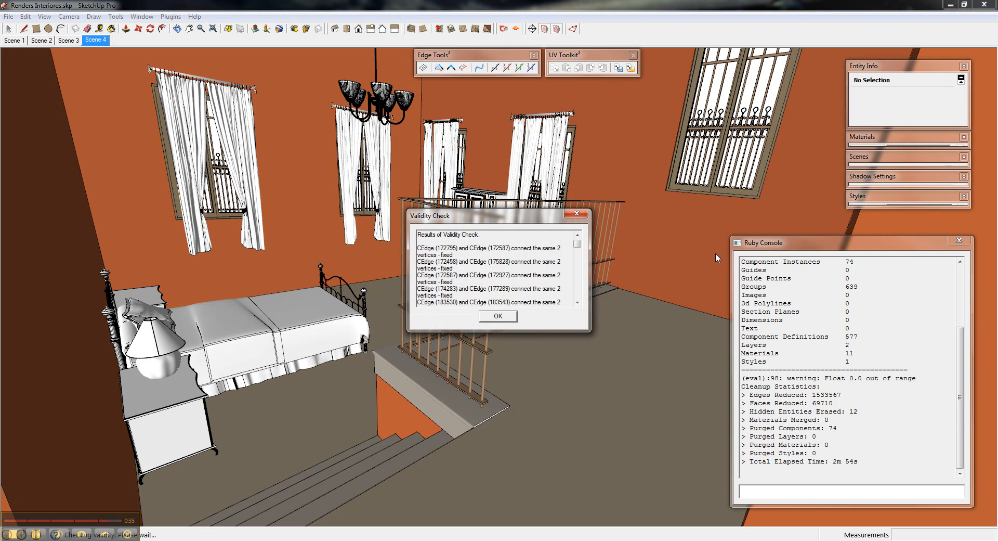
- Scroll the fixed-duplicate-edges report and dismiss the Validity Check with OK
left_click_drag(458, 216, 484, 180)
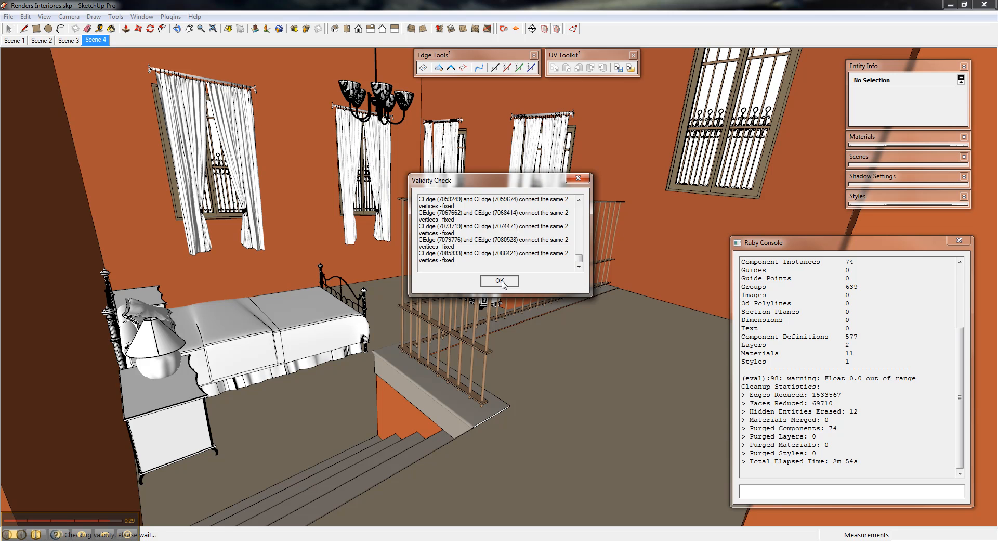
left_click(500, 283)
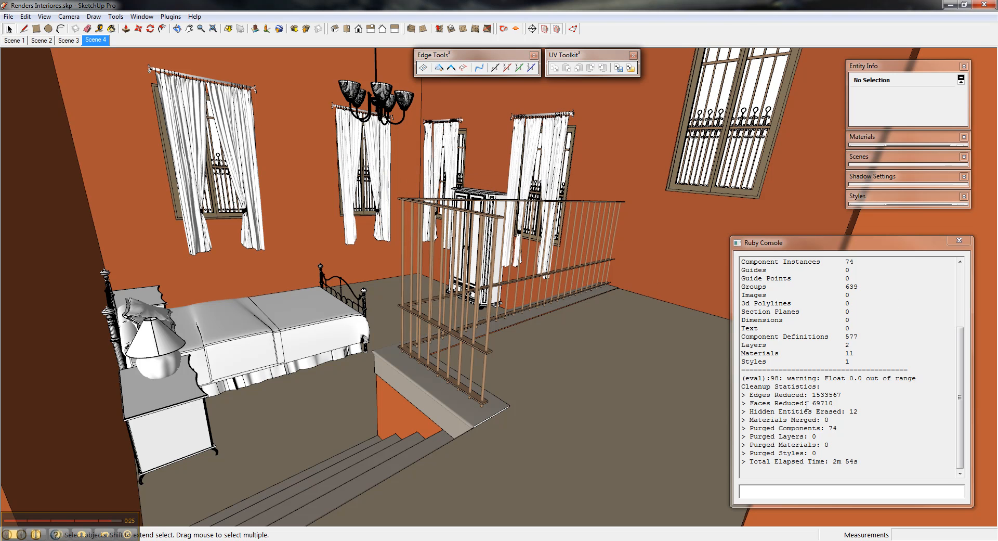
double_click(824, 394)
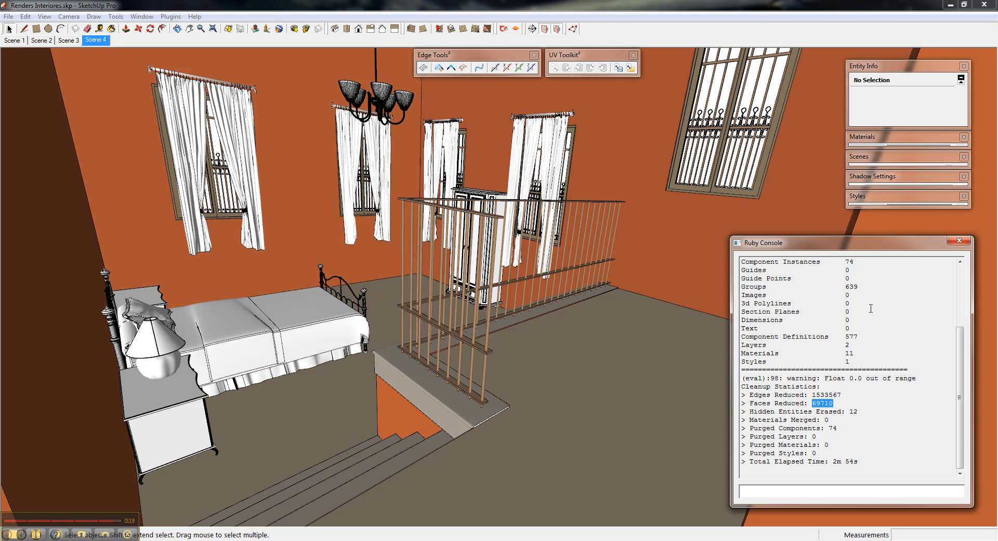
mouse_move(880, 350)
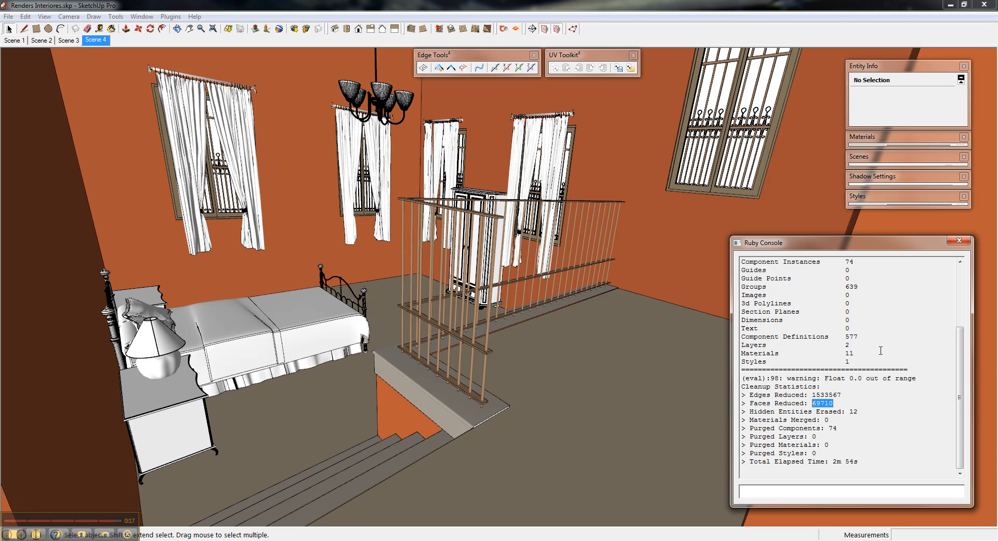